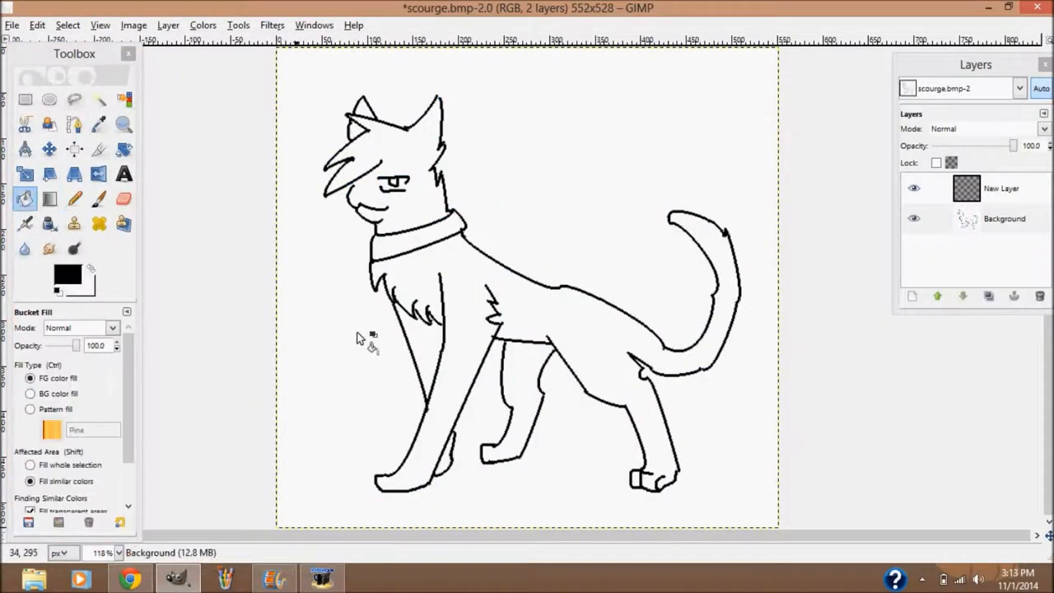
Set the colouring layer to Multiply and paint the cat's fur dark black.
click(329, 330)
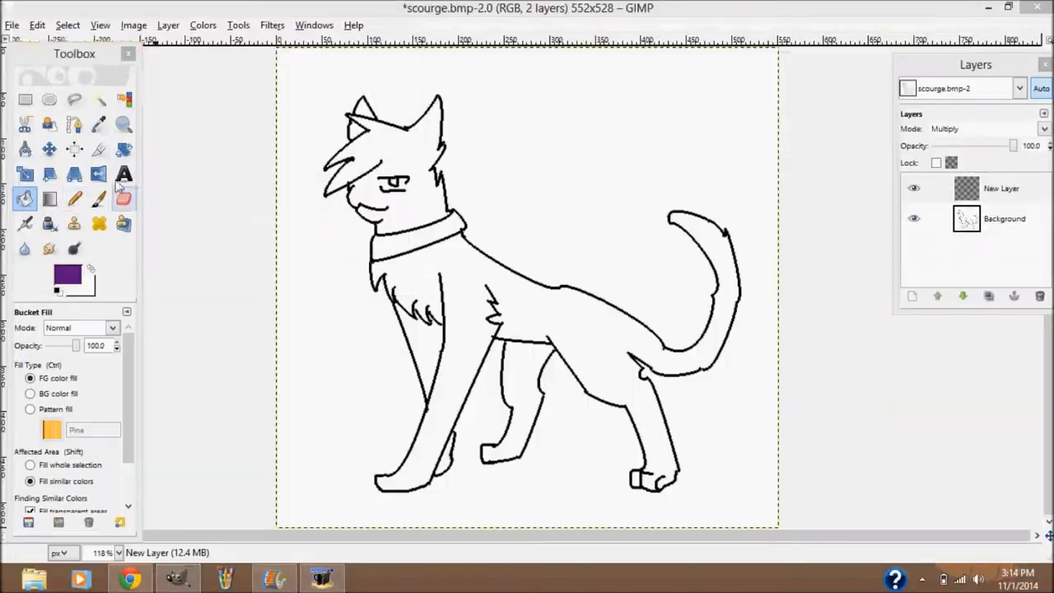
click(130, 578)
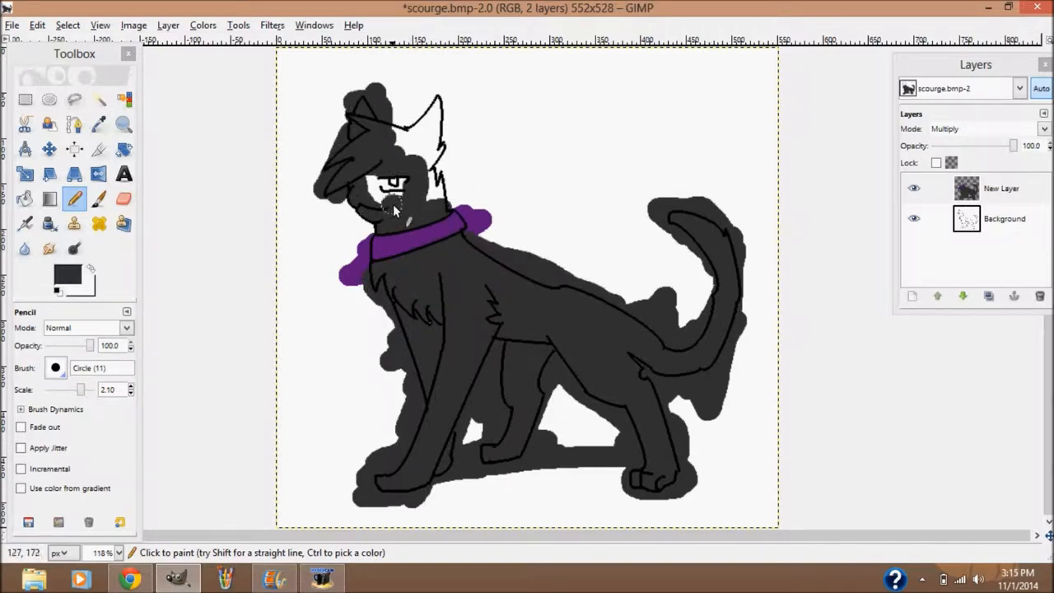
Erase paint outside the outline and blend bright blue into the cat's eye.
click(122, 197)
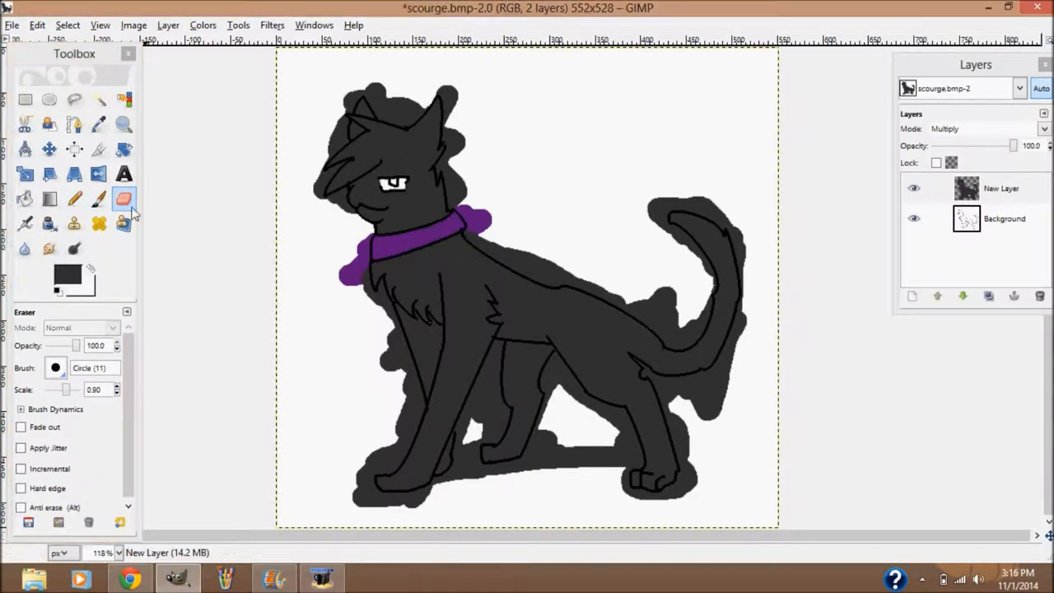
click(123, 124)
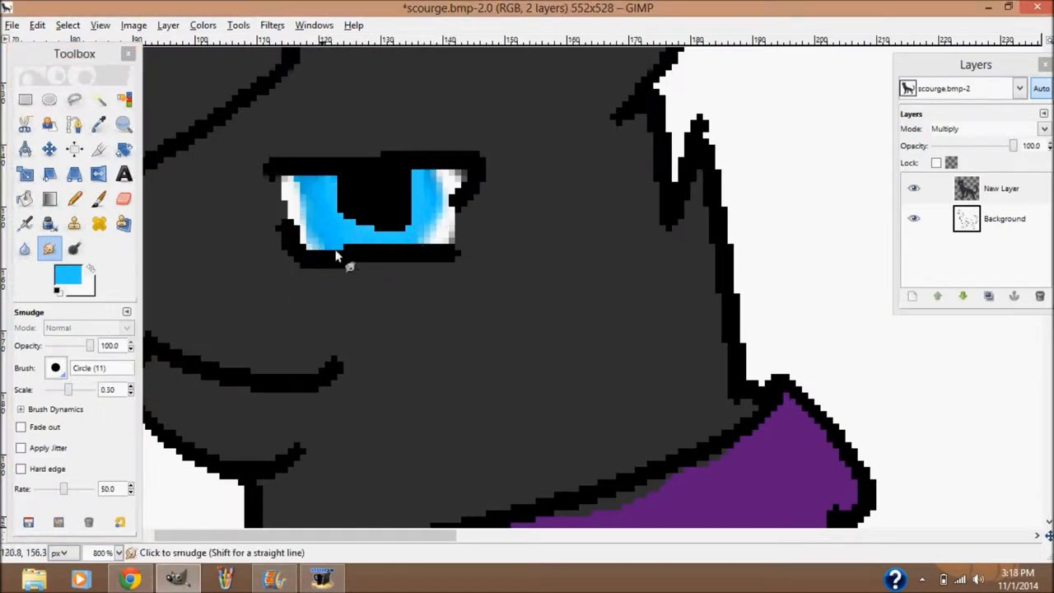
click(72, 198)
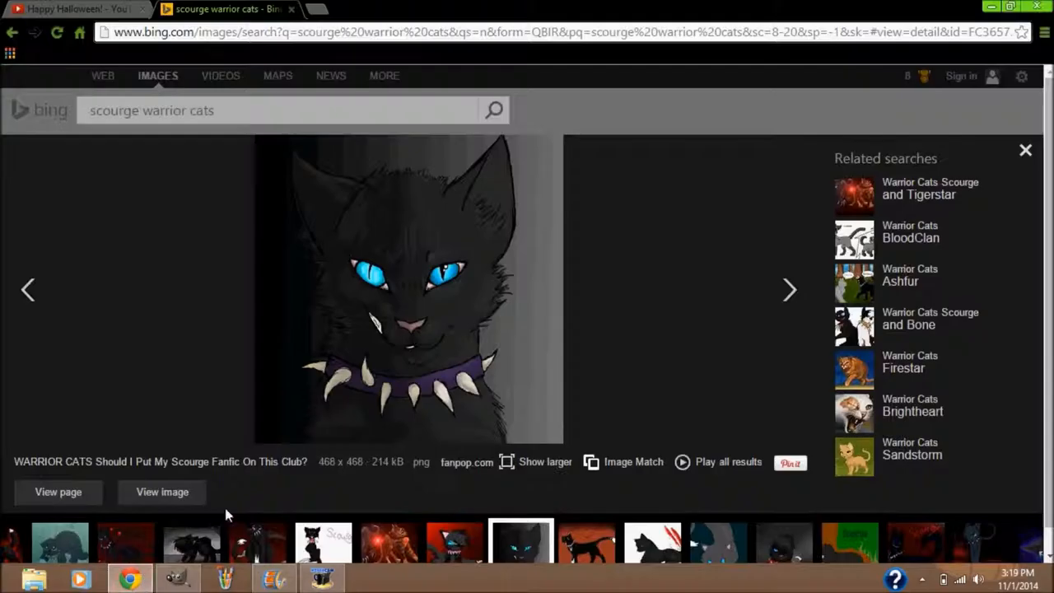
View the Bing image result for 'scourge warrior cats' as a reference.
click(175, 577)
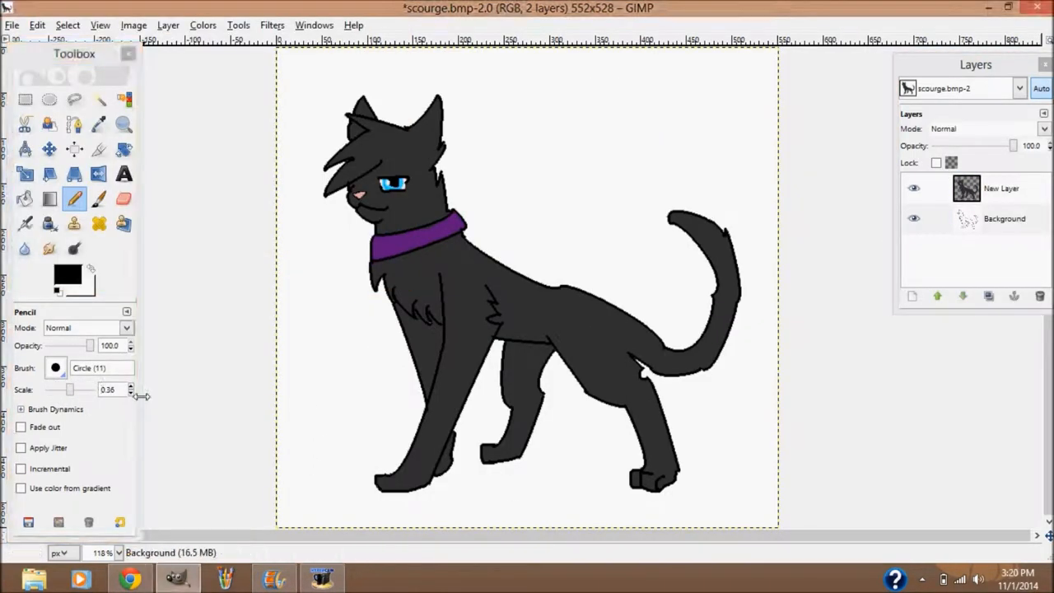
On a new Multiply layer, paint red markings around the paws and body.
click(130, 578)
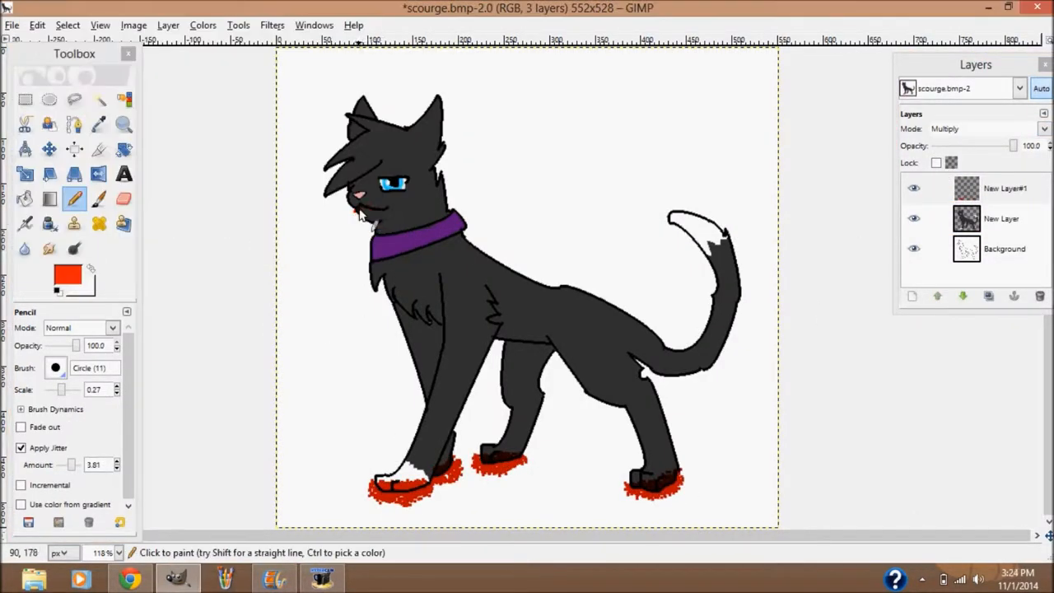
click(20, 468)
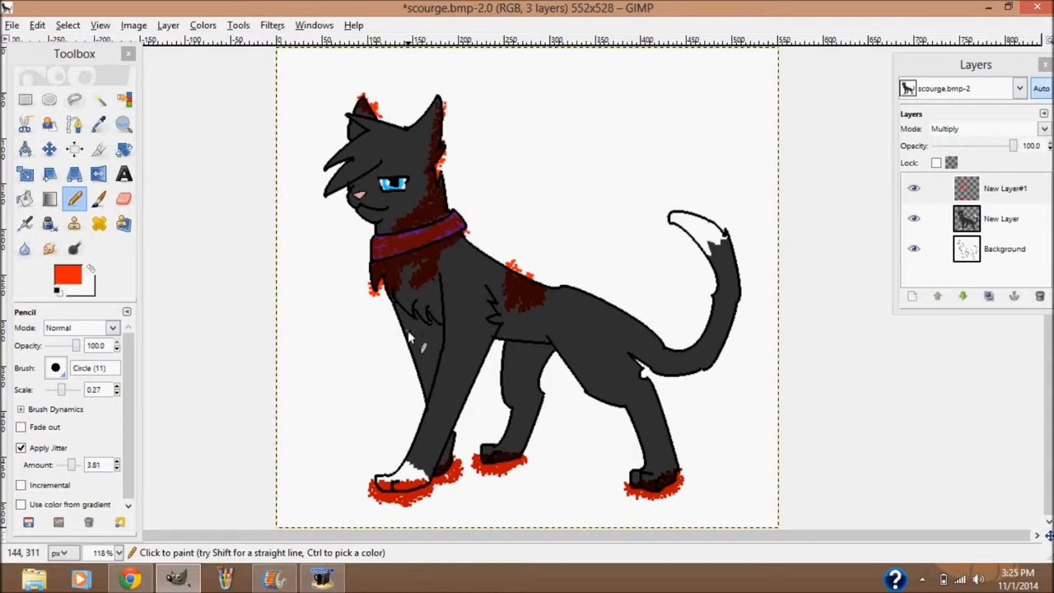
drag(419, 346, 585, 395)
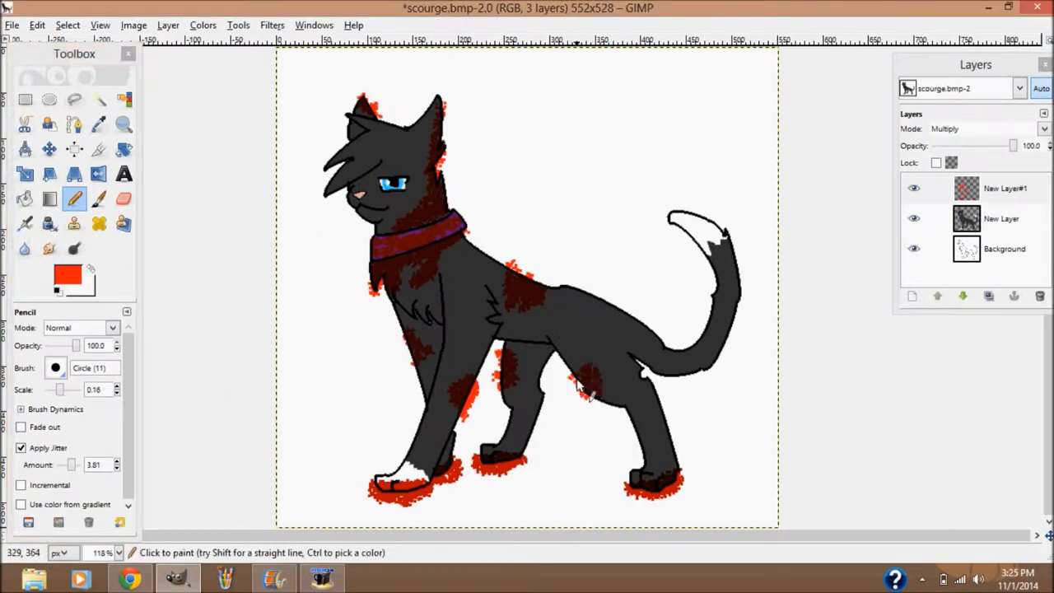
click(123, 197)
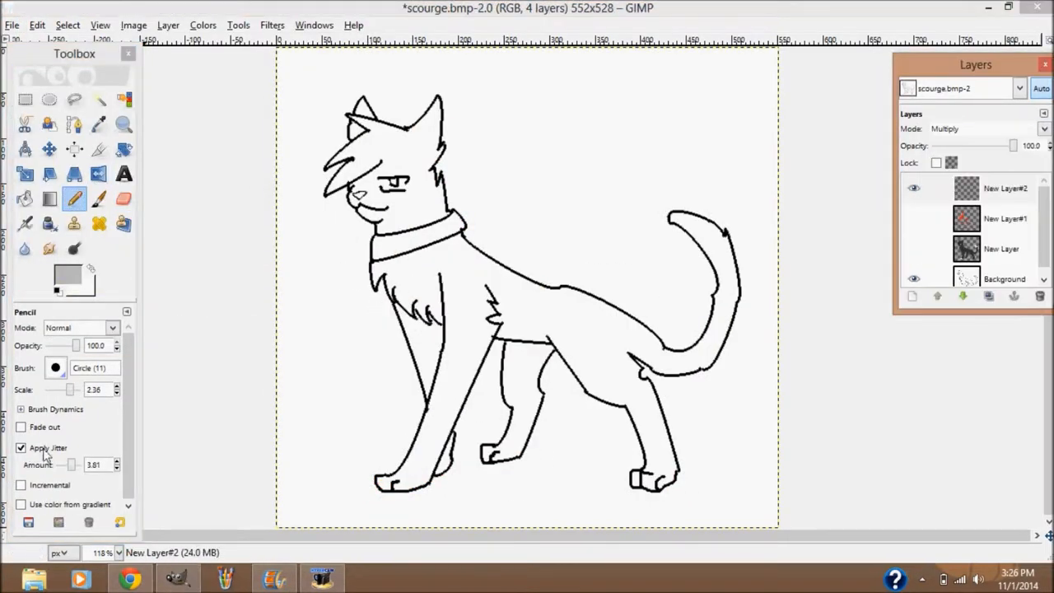
Shade the cat's chest, legs and body in grey with the jittered Pencil.
drag(420, 263, 437, 486)
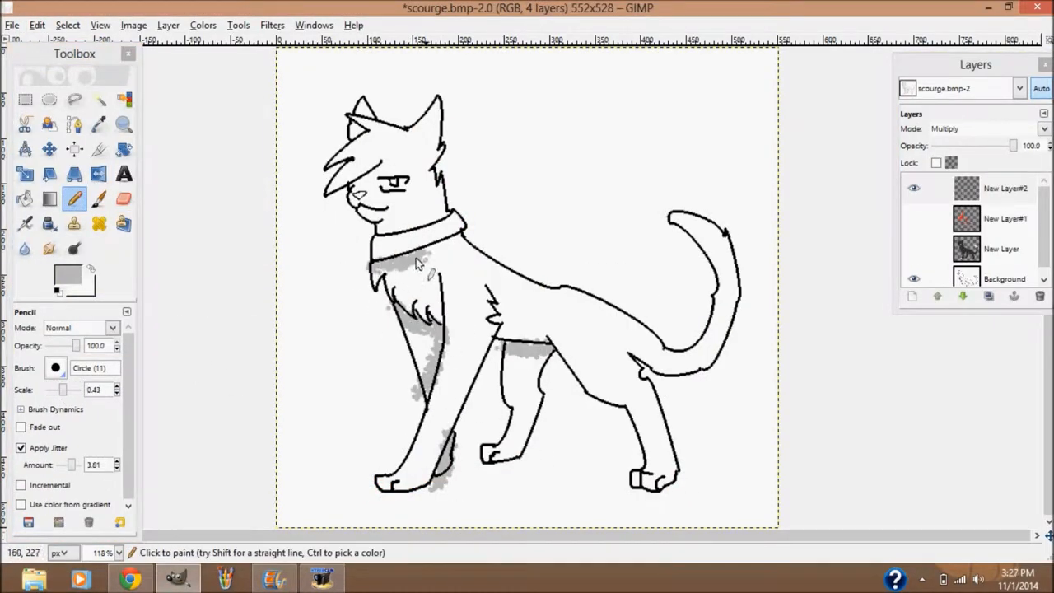
drag(414, 263, 601, 403)
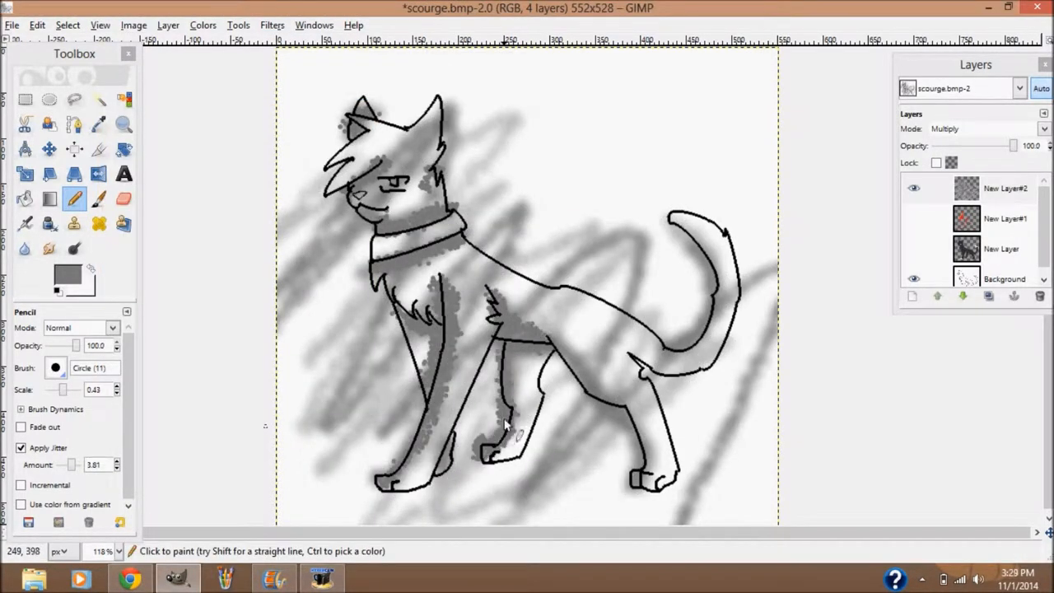
click(25, 223)
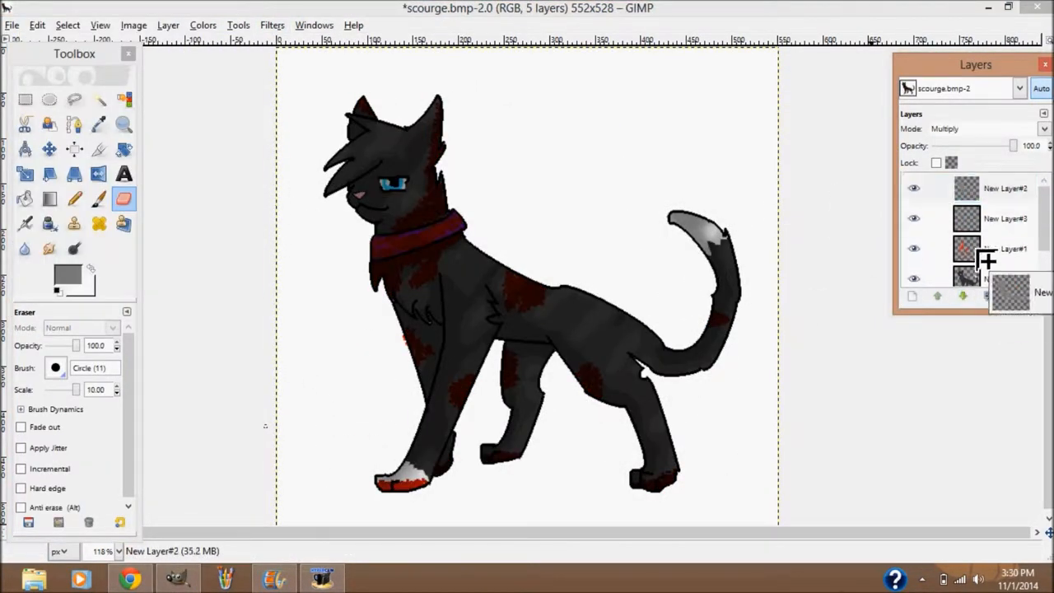
Add a background layer below the cat and pick orange and green to paint it.
double_click(1004, 188)
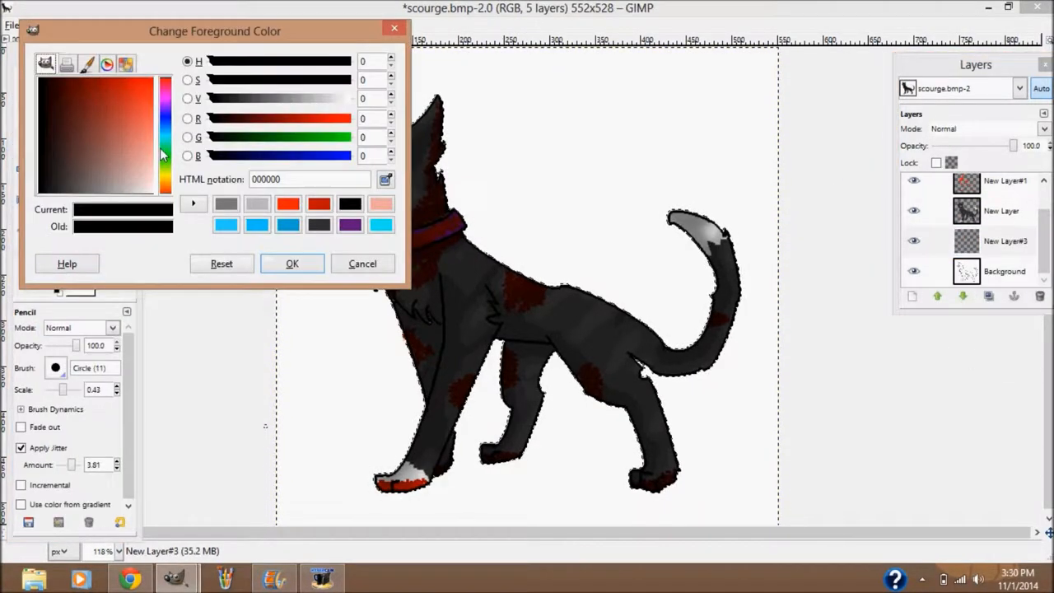
click(291, 264)
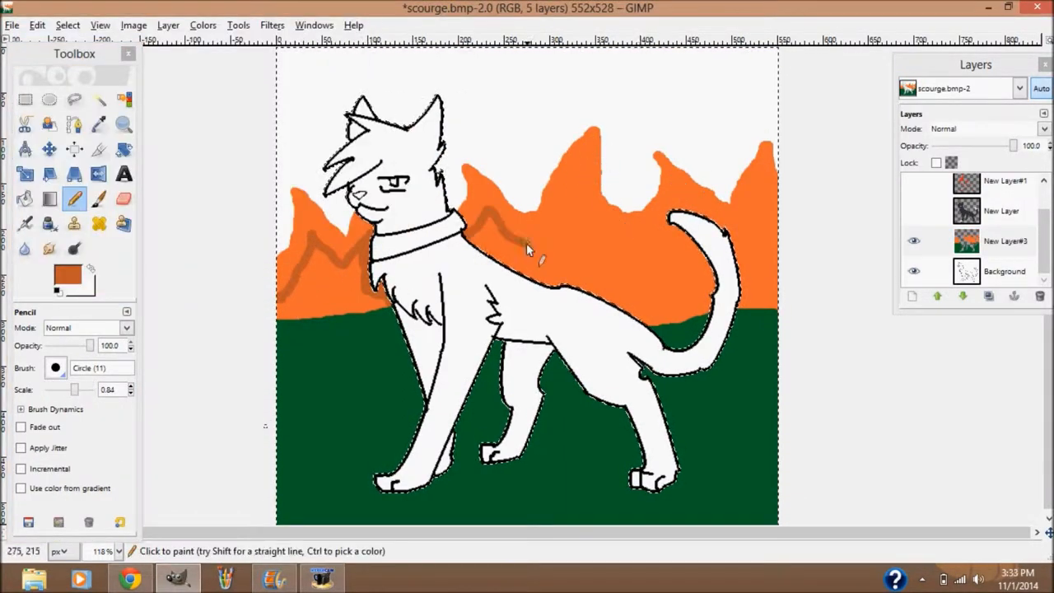
Fill darker orange peaks, smudge the mountain edges and paint dark green grass tufts.
click(23, 199)
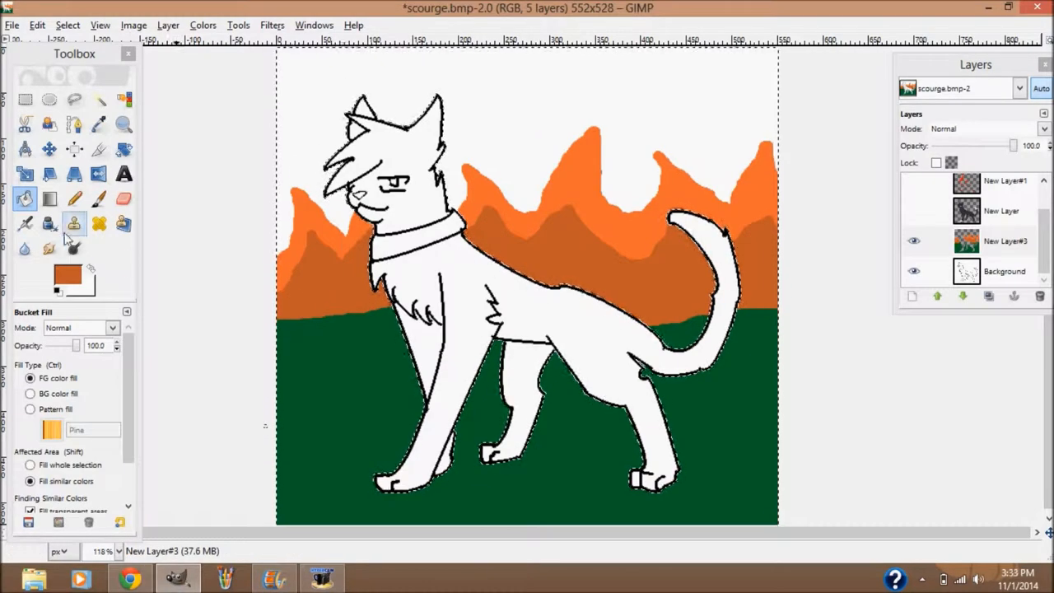
click(49, 248)
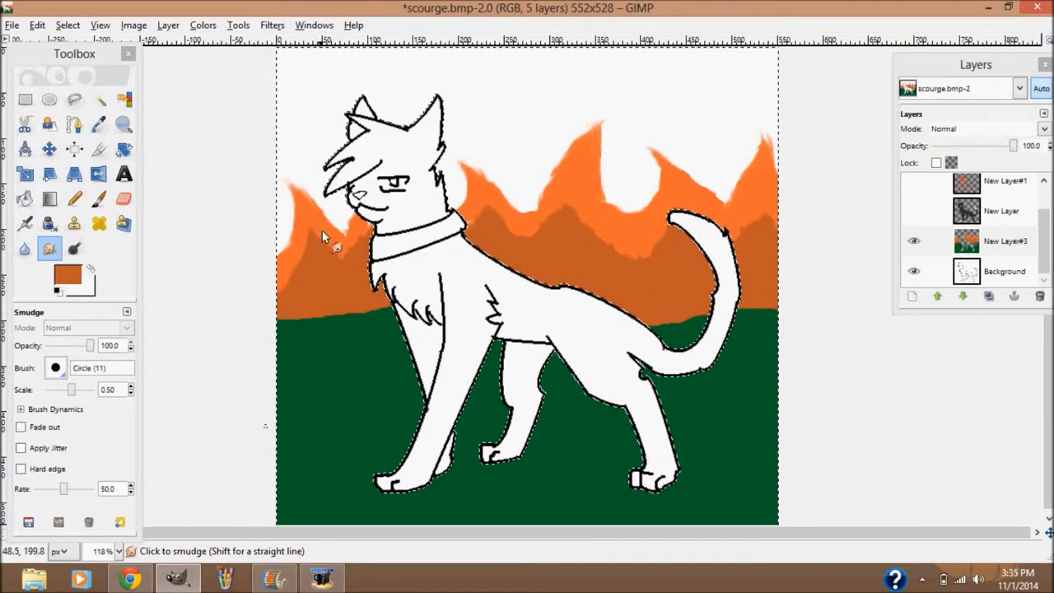
click(69, 277)
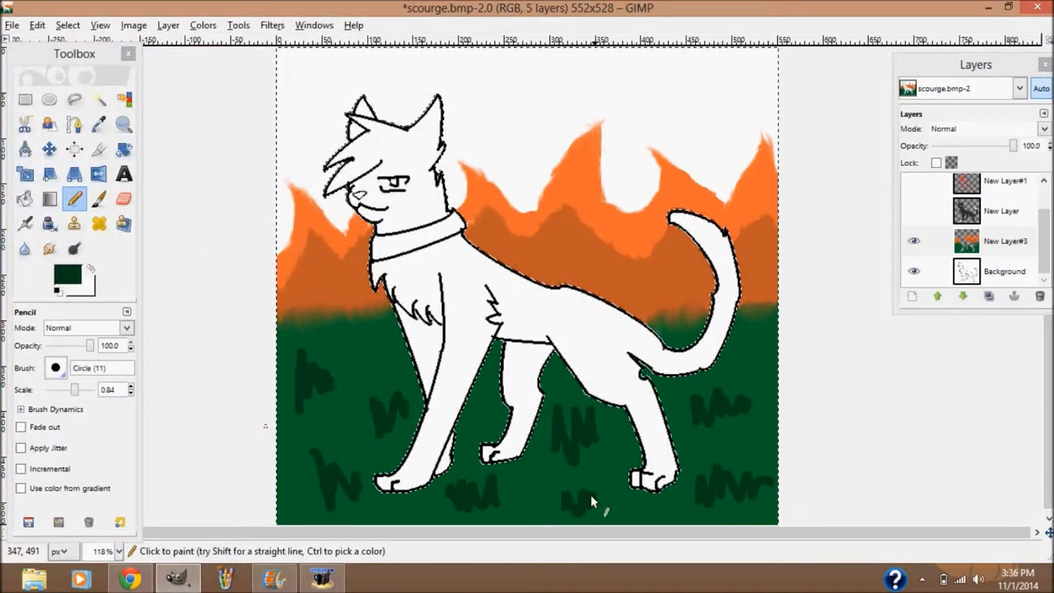
click(49, 249)
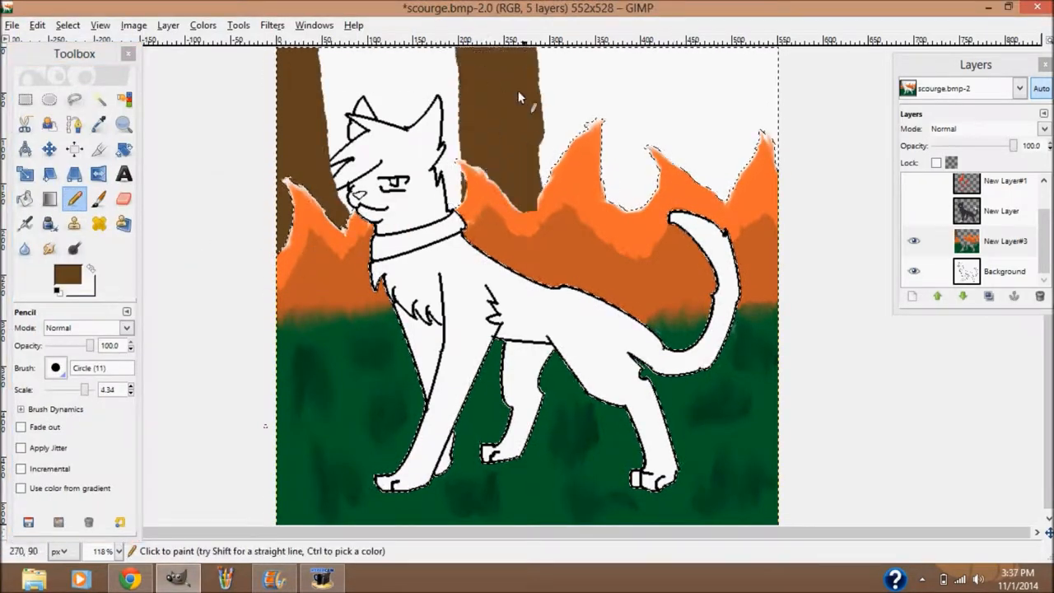
Paint a brown tree trunk rising into the sky with the Pencil.
click(122, 197)
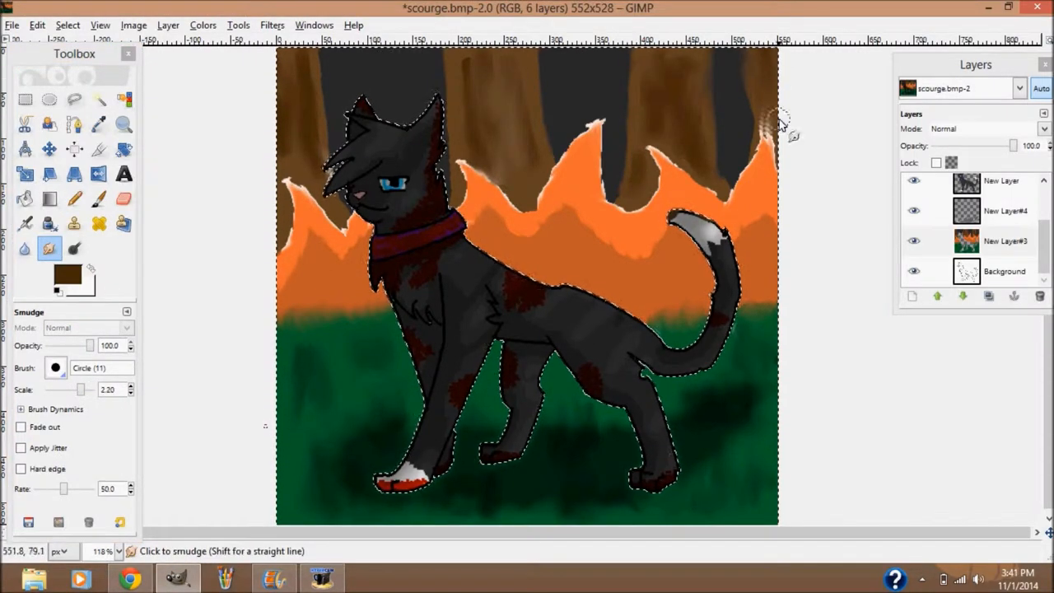
Blend the mountain tops and lower the white highlight layer's opacity to about 81.
click(73, 174)
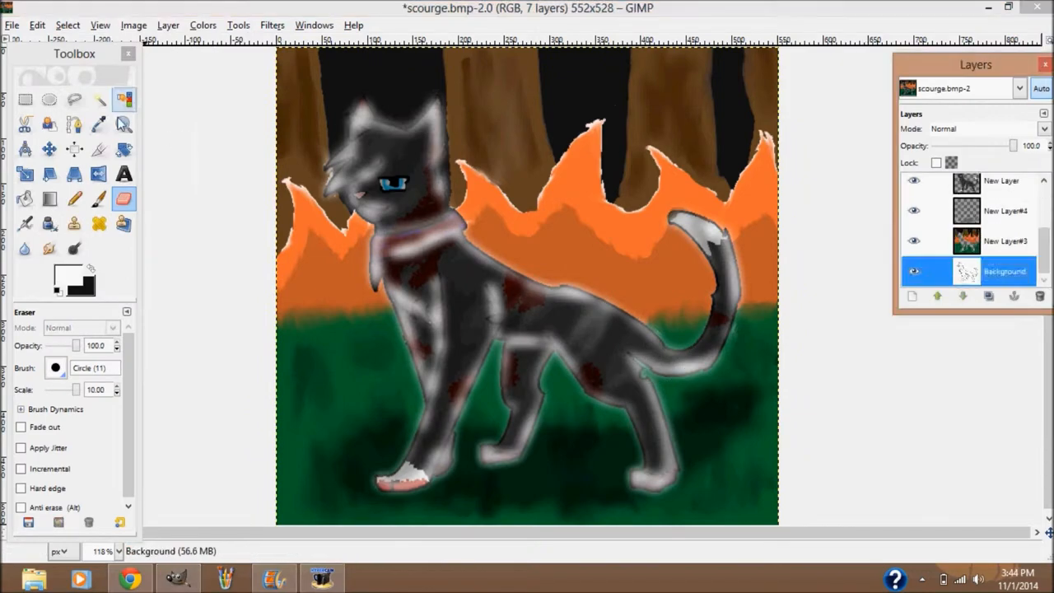
drag(1013, 145, 982, 145)
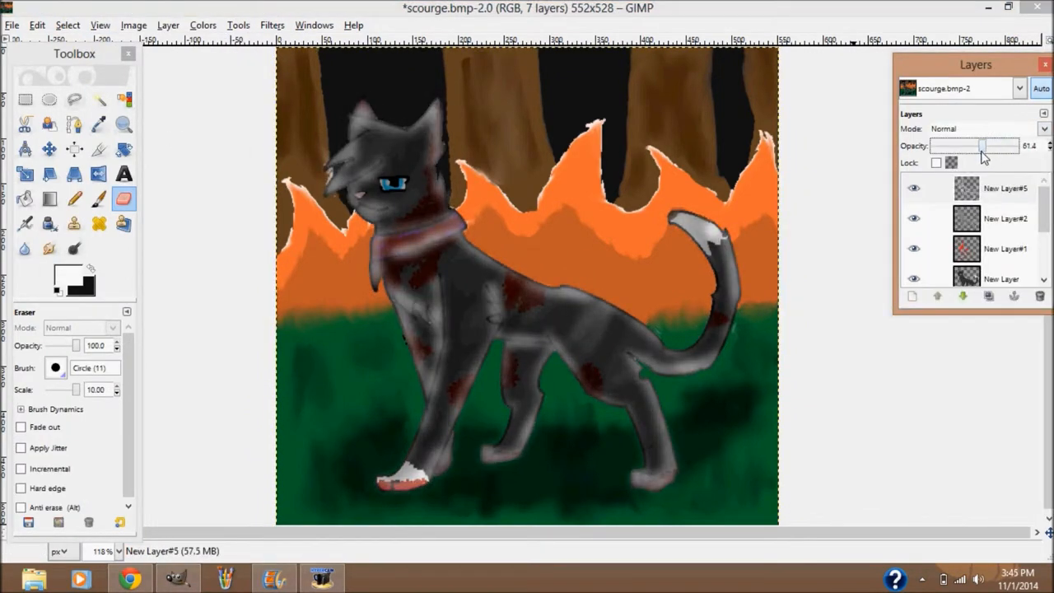